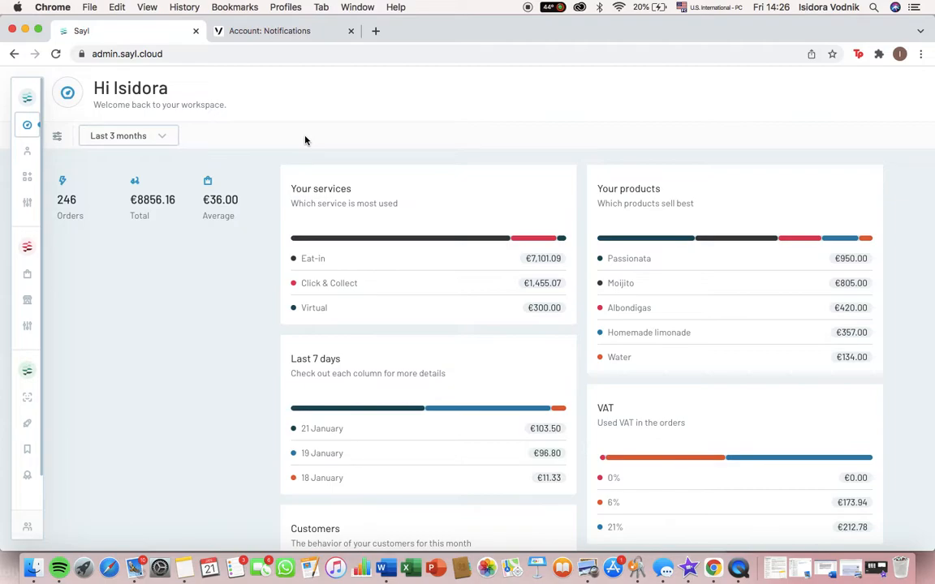
mouse_move(158, 91)
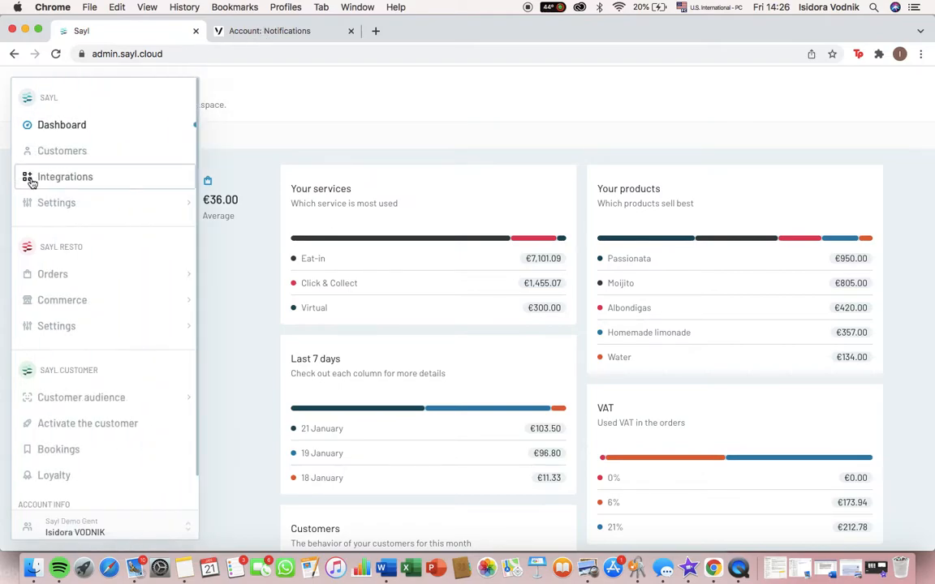
Open the Vonage integration in Sayl, then switch to the Vonage account dashboard.
left_click(64, 176)
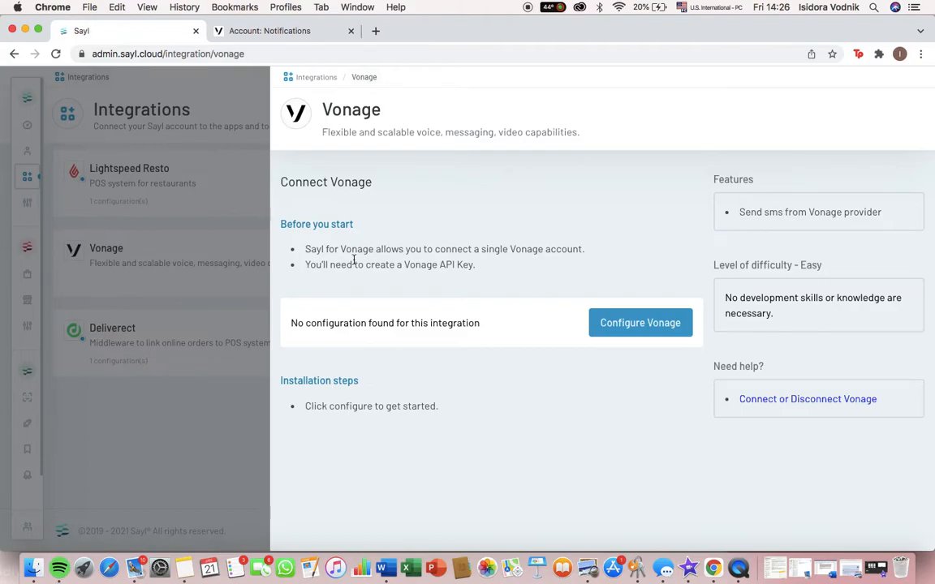
mouse_move(414, 247)
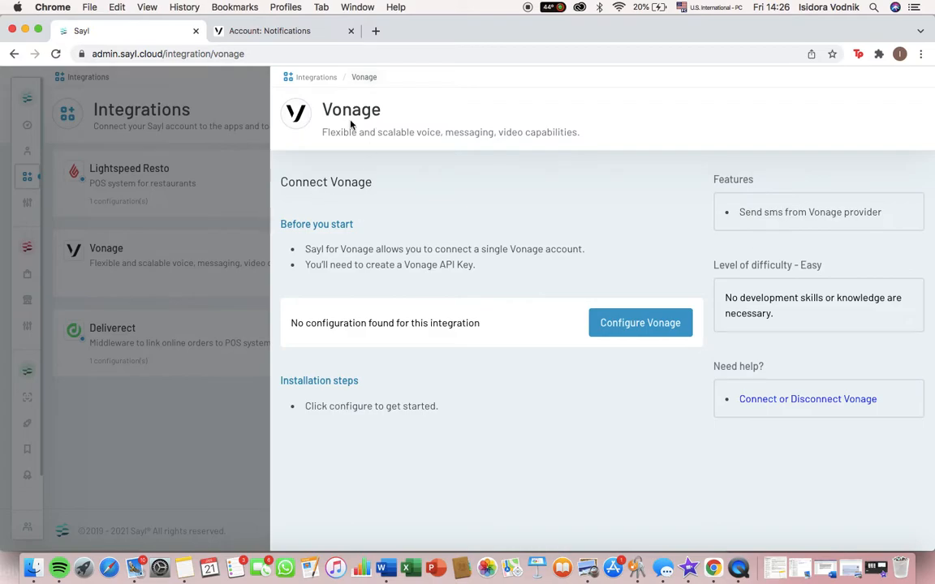
mouse_move(418, 188)
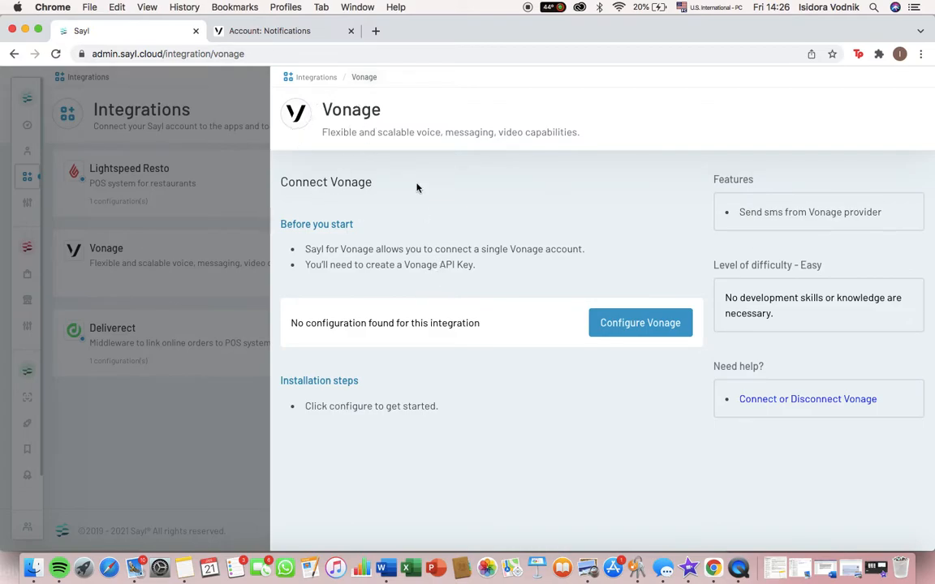
left_click(284, 31)
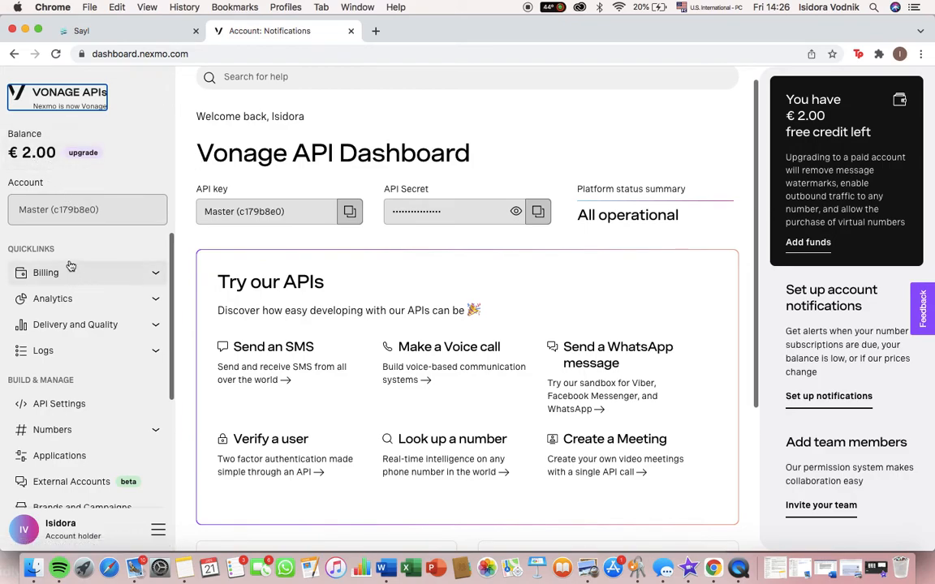
mouse_move(59, 404)
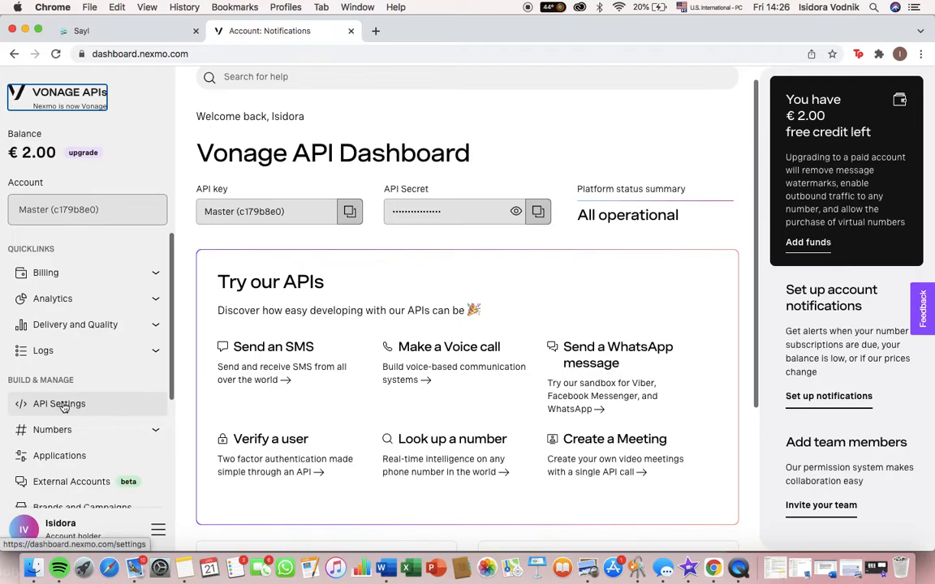
View the Vonage API key and secret in API Settings, then return to Sayl.
left_click(58, 403)
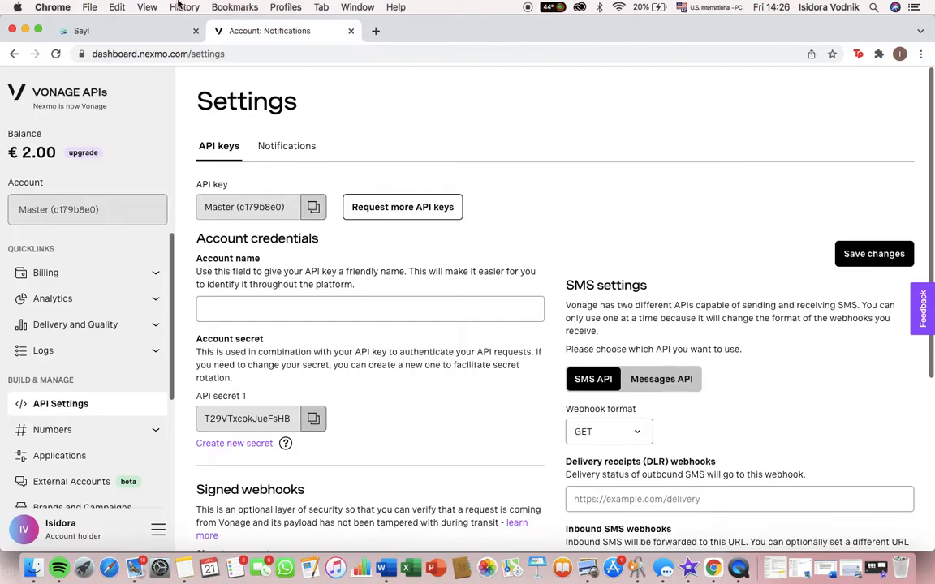
left_click(126, 31)
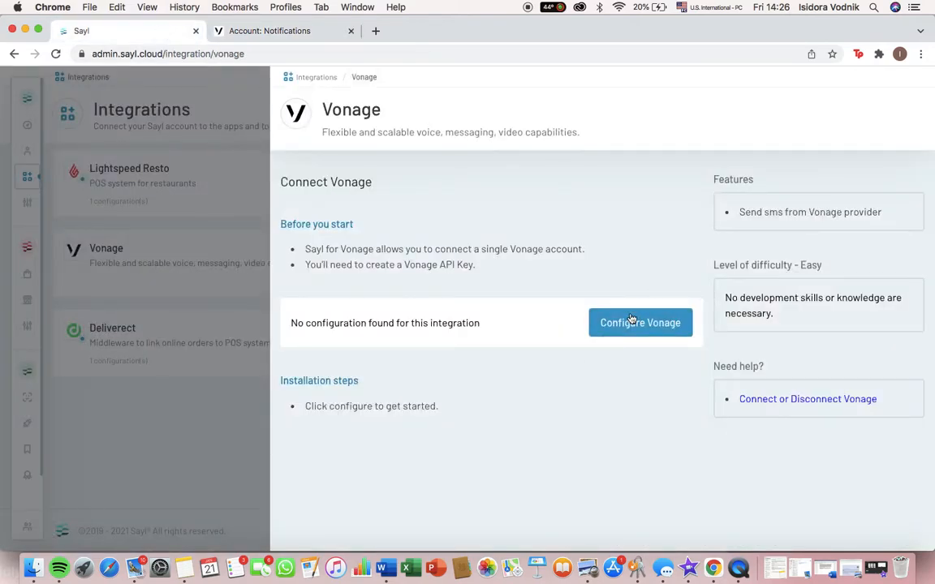
left_click(640, 322)
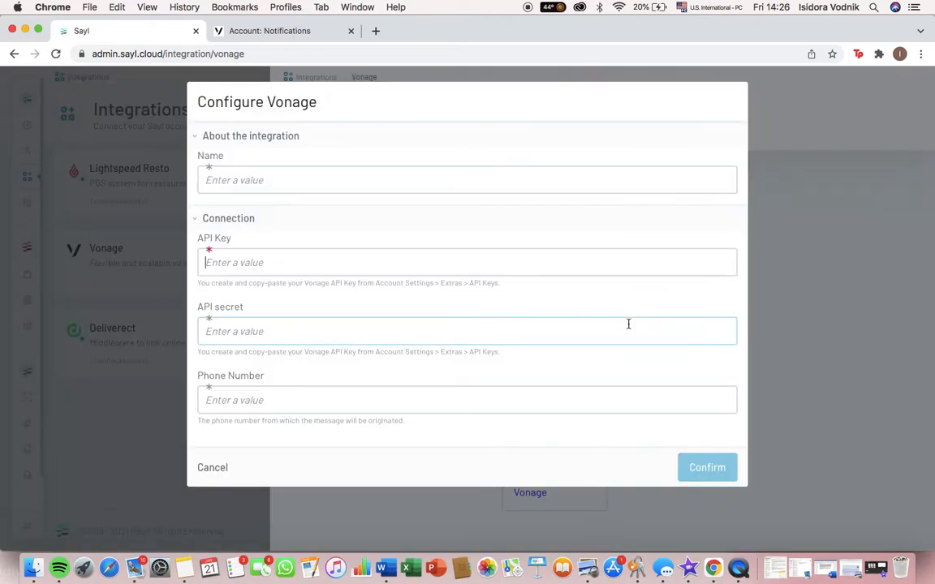
left_click(455, 262)
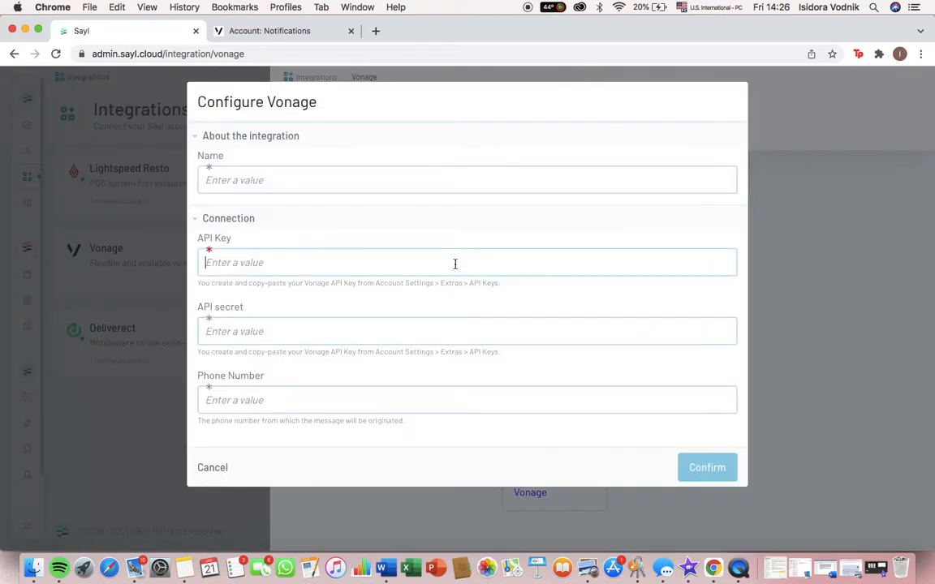
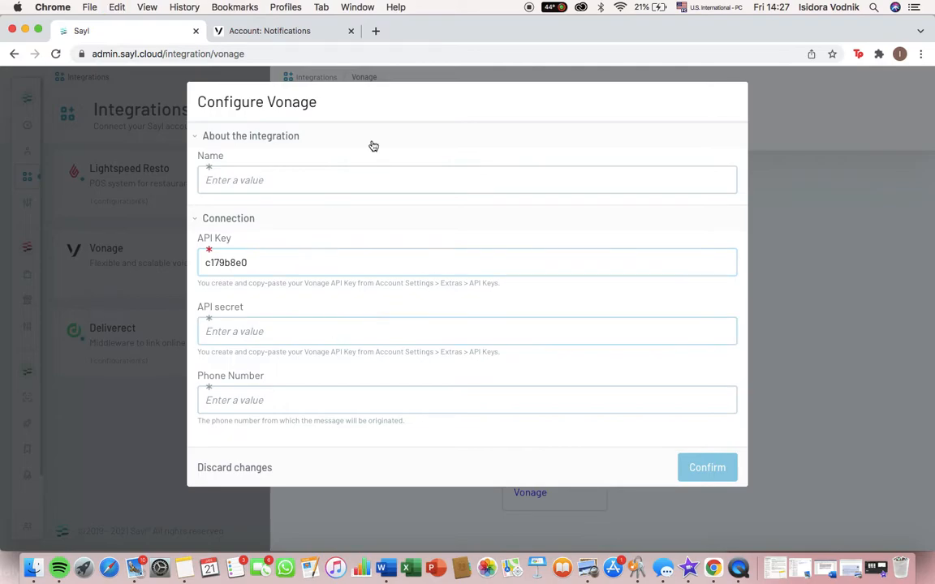
left_click(284, 31)
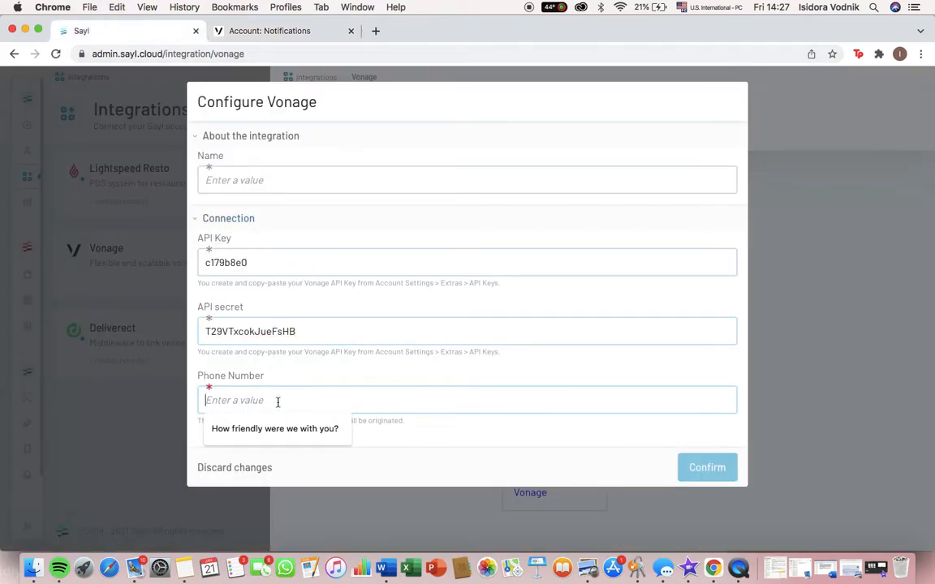
mouse_move(369, 399)
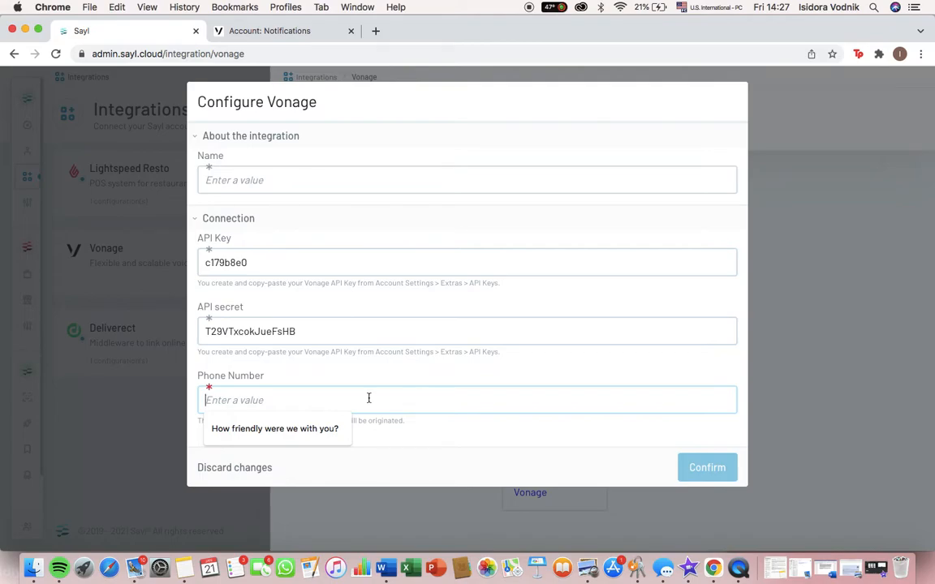
Enter phone number 06123456 and name Sayl, then confirm the Vonage configuration.
type("06")
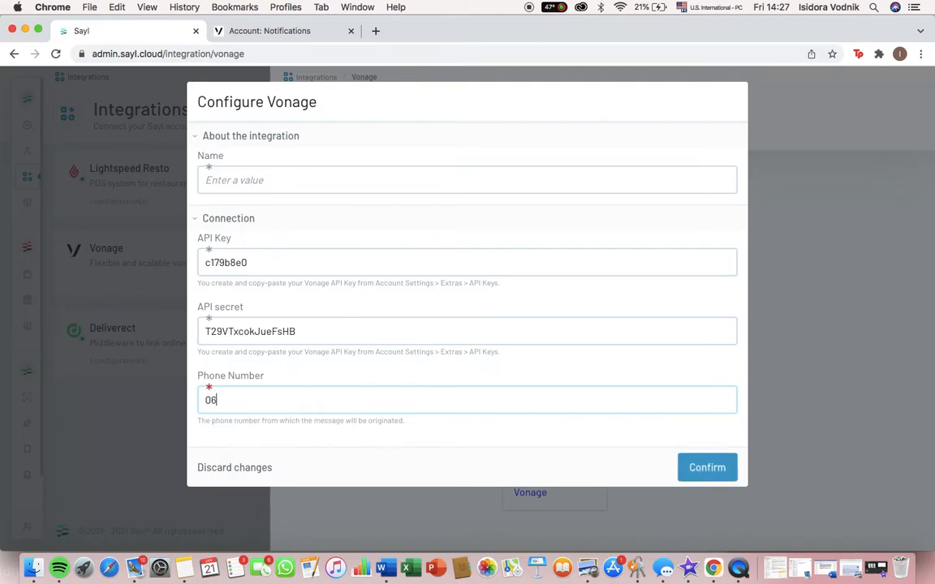
type("12345")
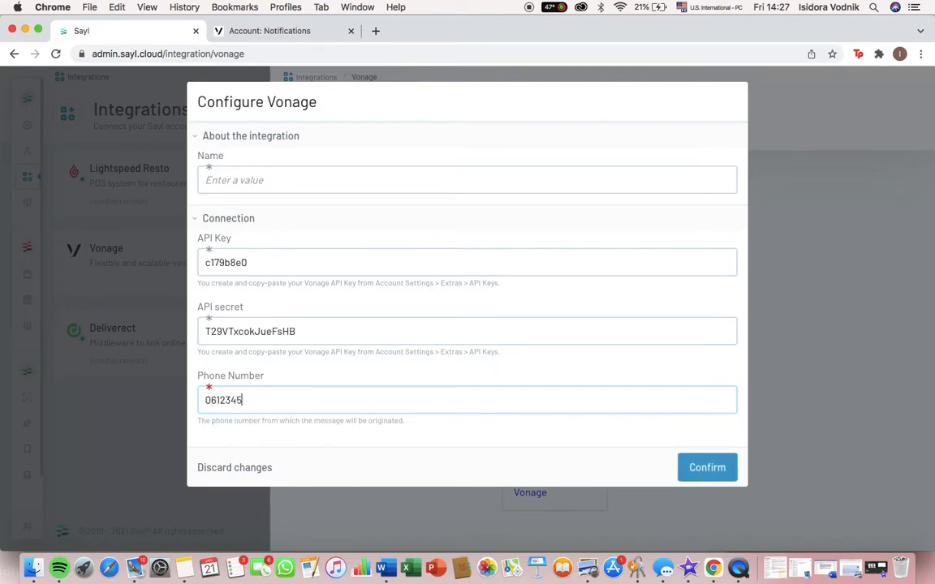
type("6")
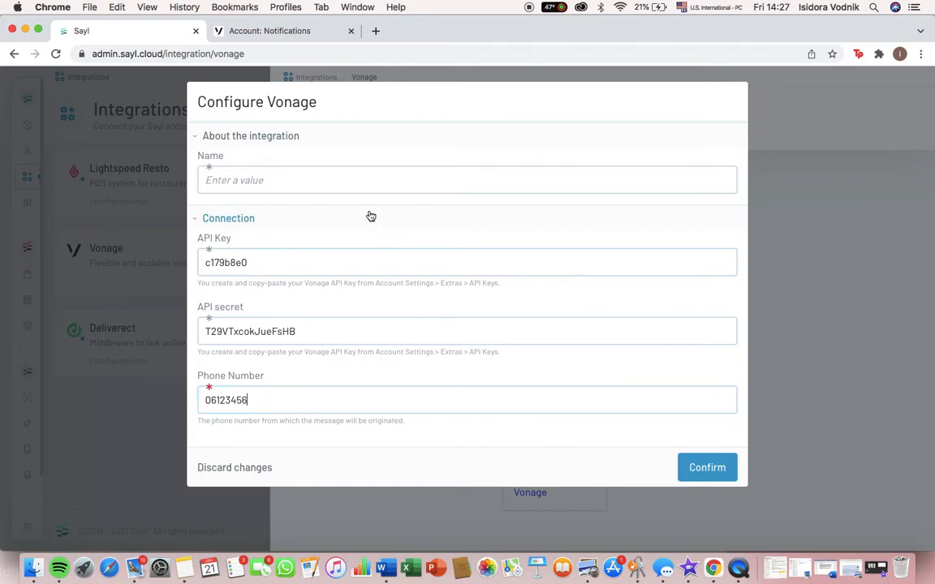
left_click(466, 180)
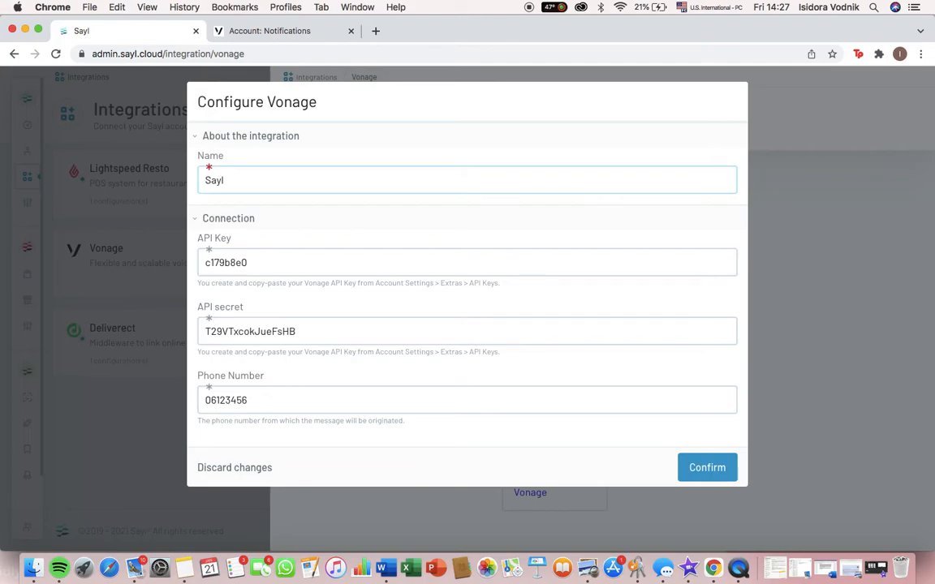
left_click(707, 467)
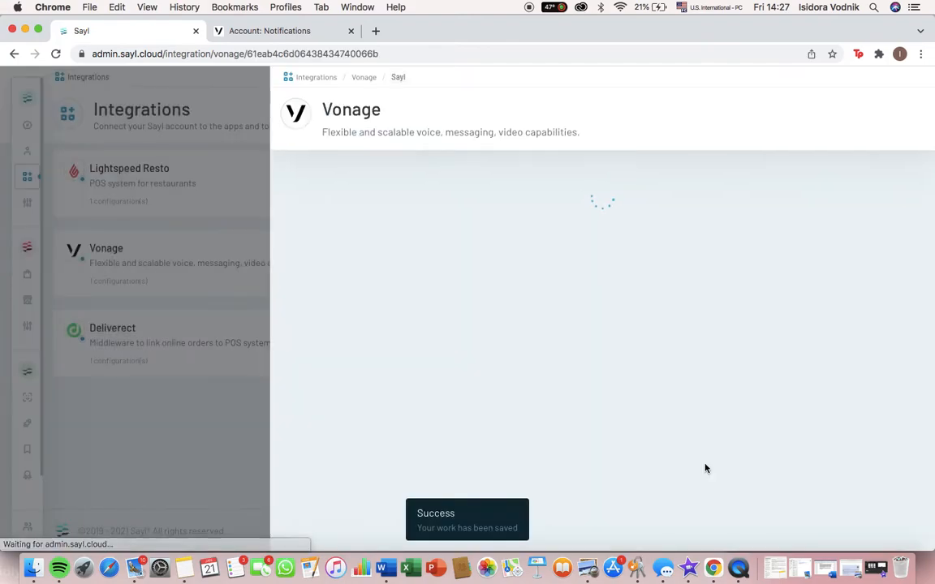